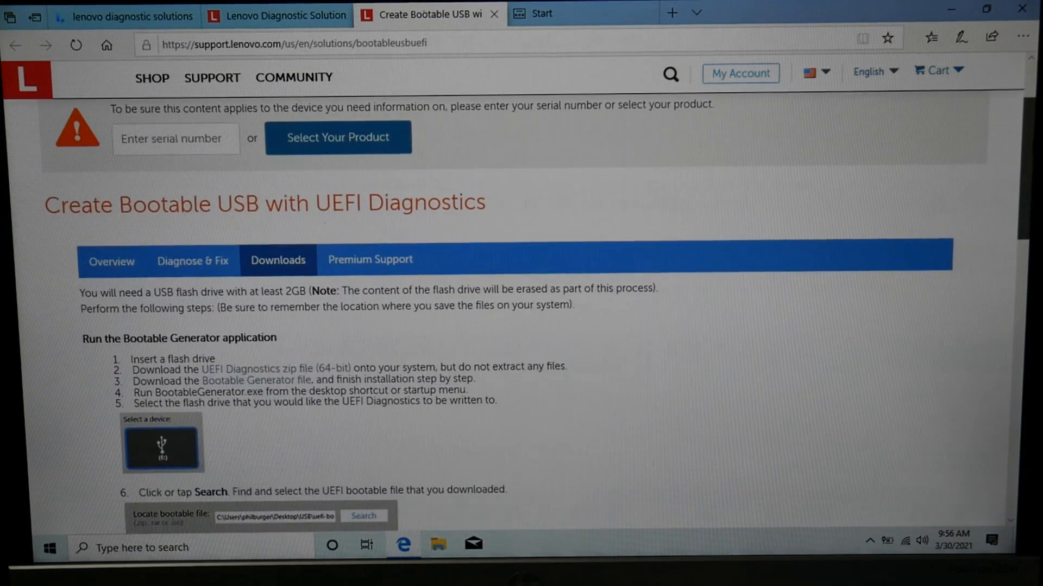
- Download the UEFI Diagnostics zip from Lenovo's bootable USB support page
scroll("down", 3)
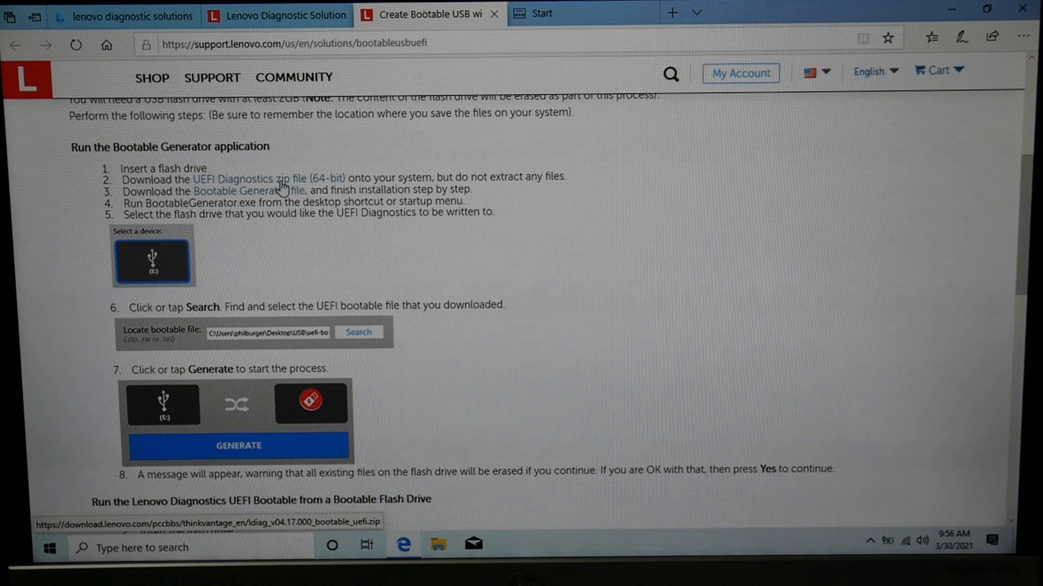
left_click(279, 179)
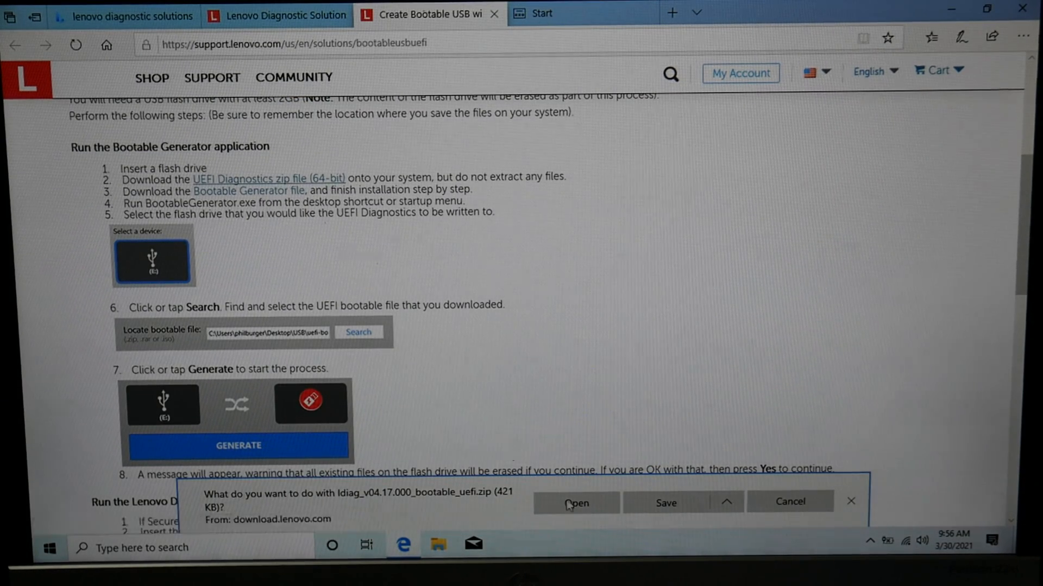
left_click(576, 502)
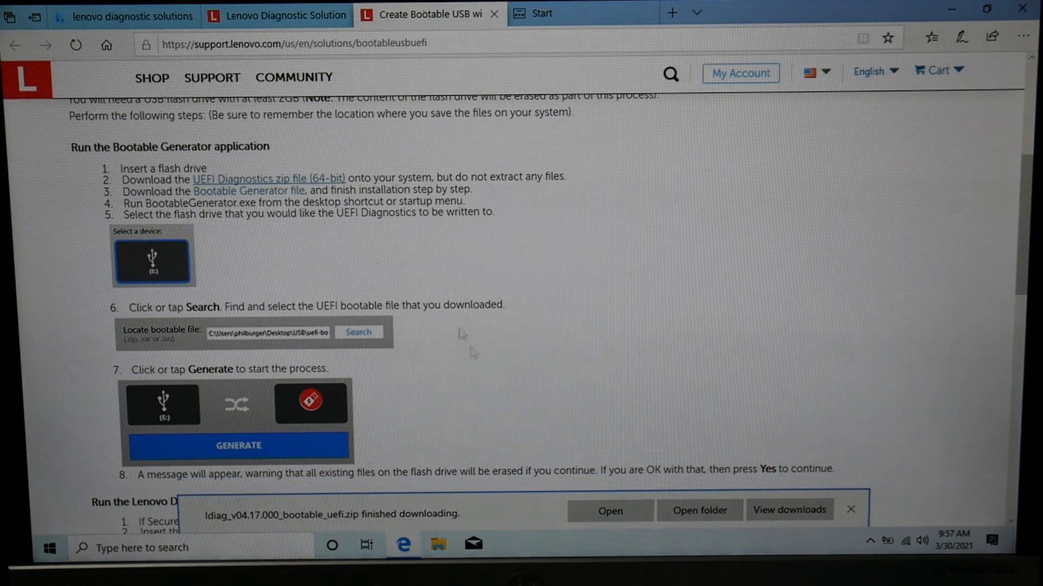
mouse_move(264, 200)
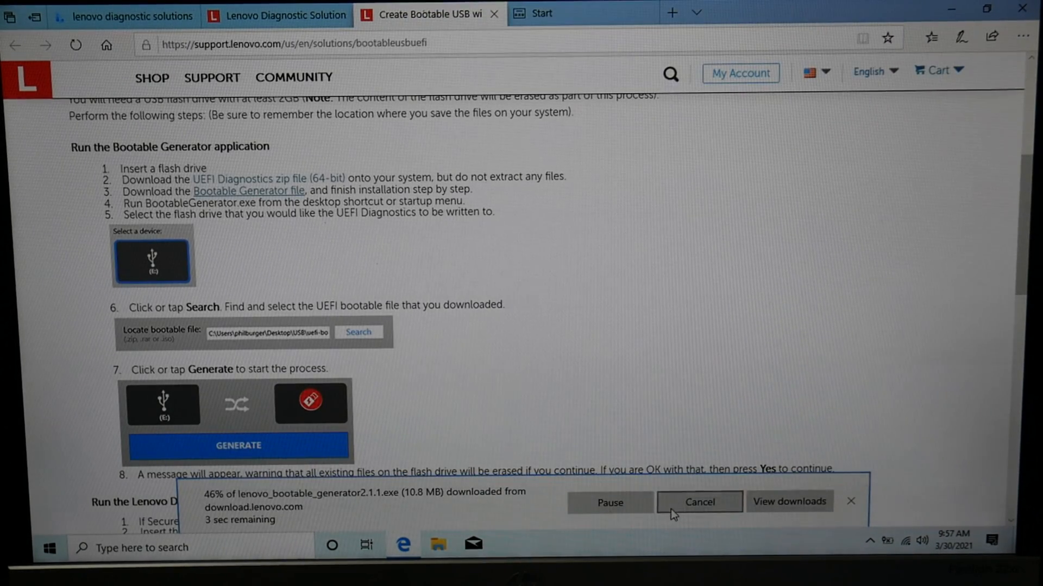
mouse_move(712, 317)
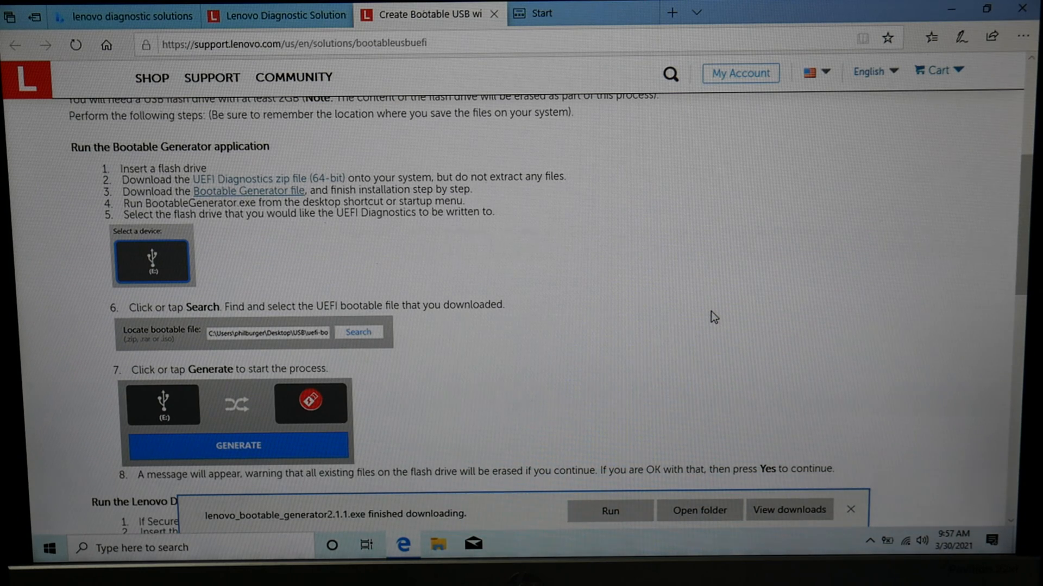
mouse_move(469, 398)
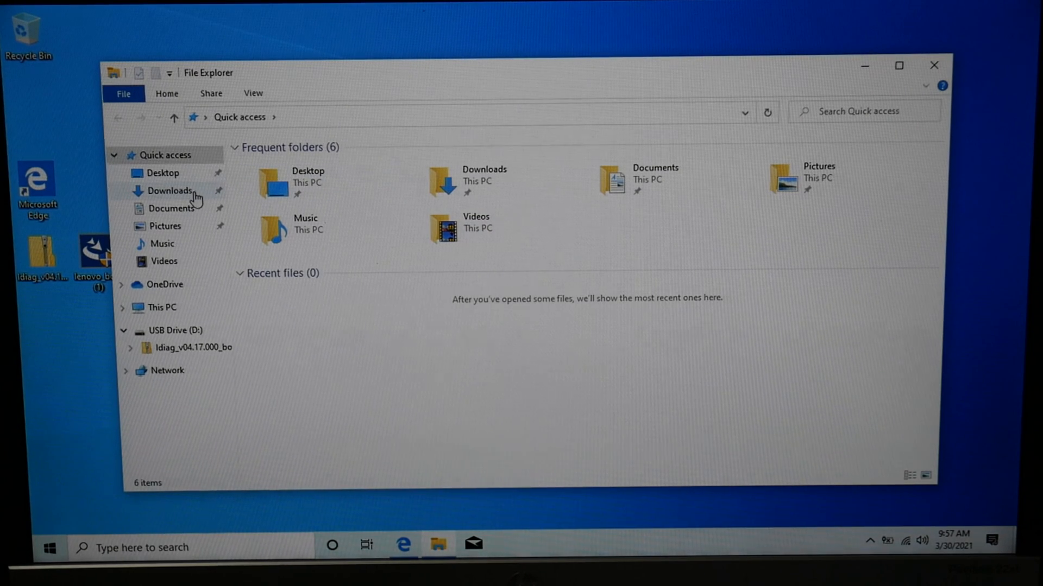
- Launch lenovo_bootable_generator2.1.1 from Downloads and approve the User Account Control prompt
left_click(169, 190)
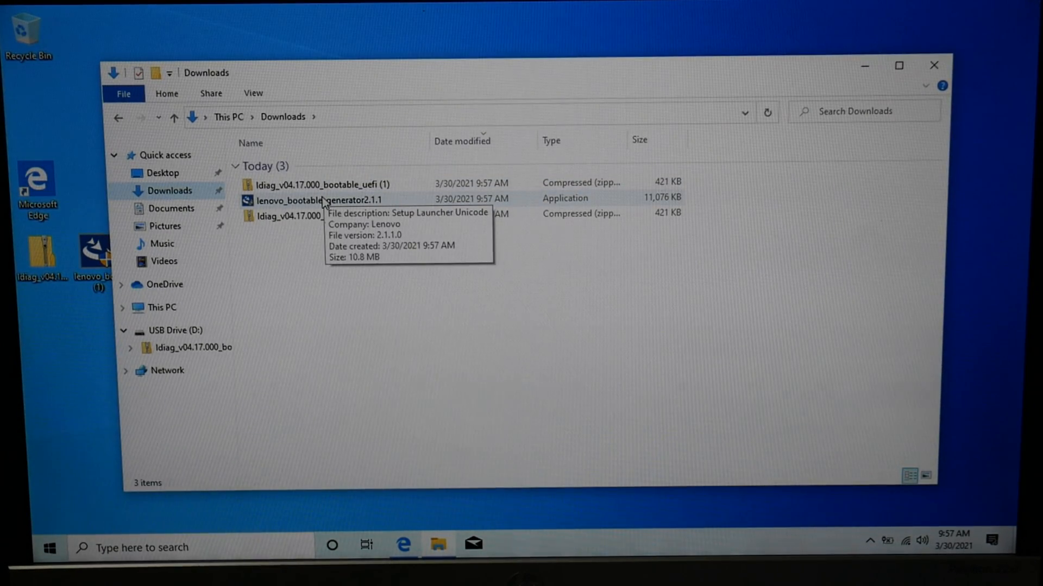
left_click(323, 200)
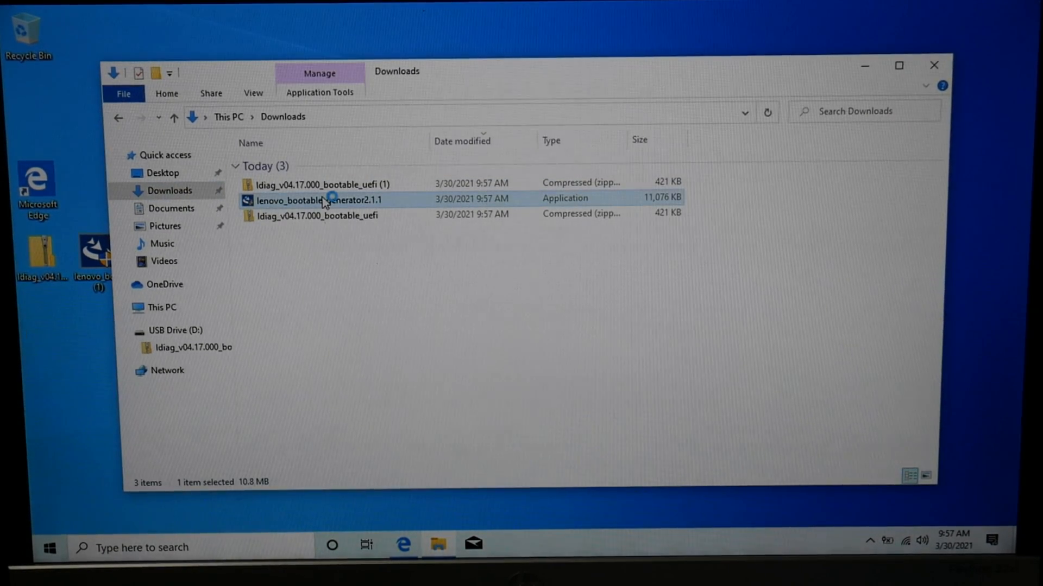
double_click(322, 200)
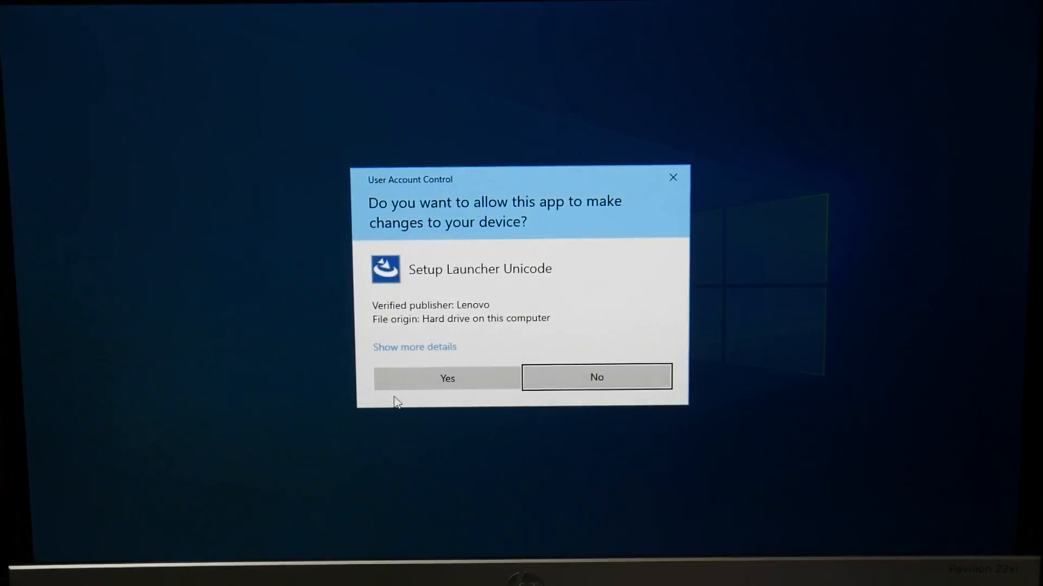
left_click(447, 378)
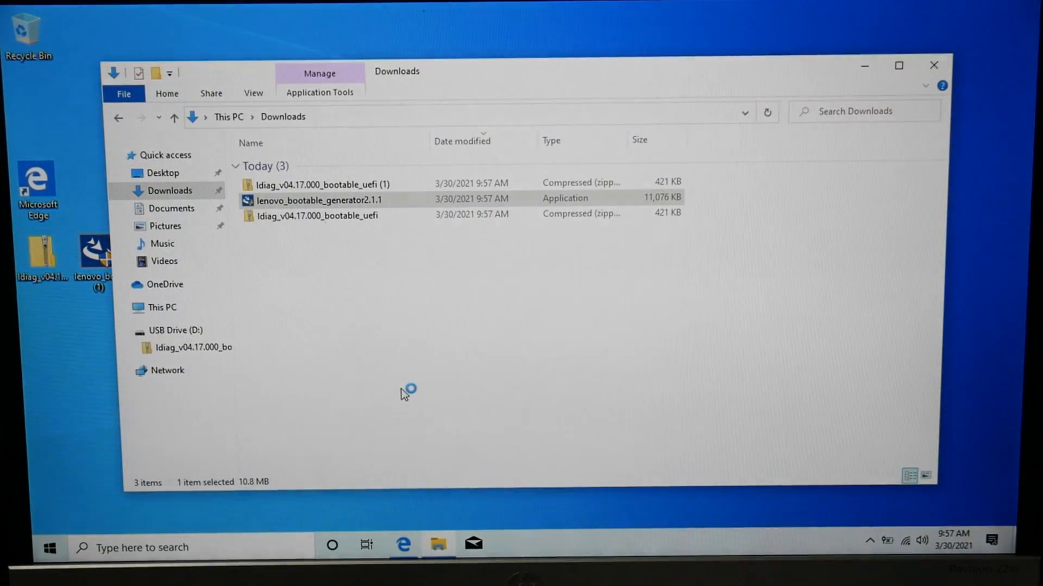
double_click(317, 200)
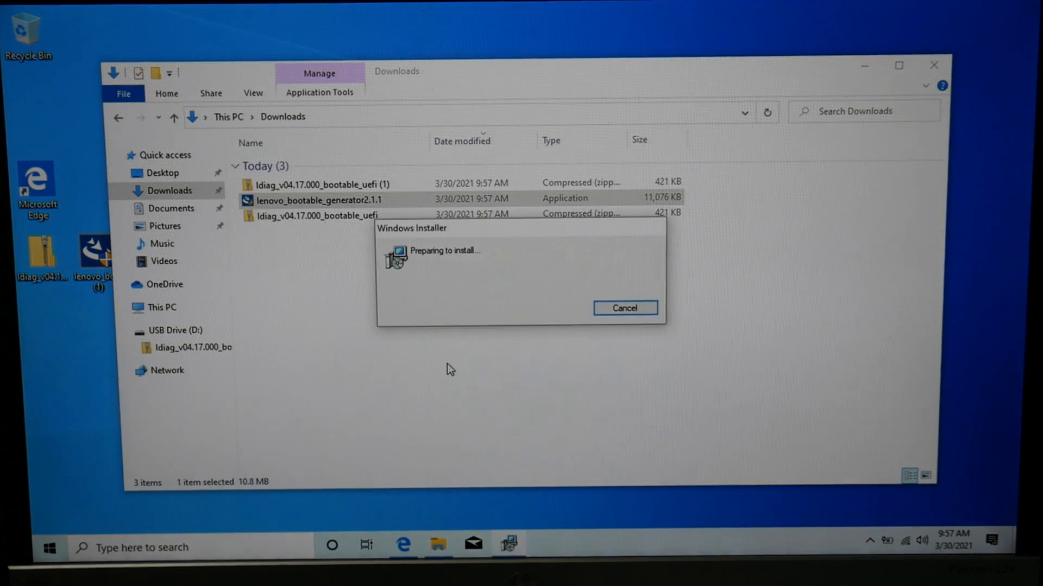
left_click(624, 307)
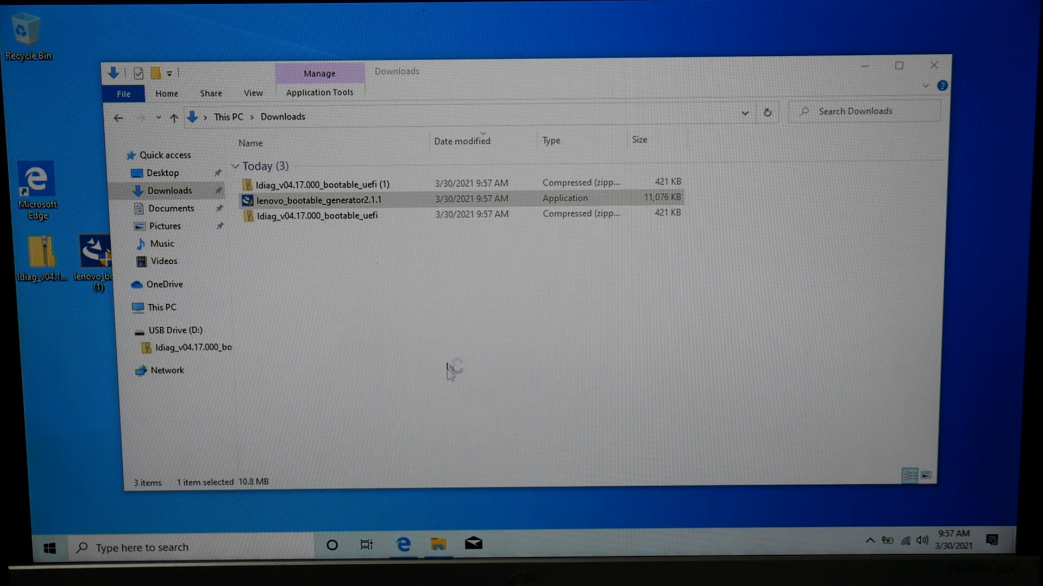
- Install BootableGenerator through the InstallShield Wizard, accepting the license agreement
double_click(315, 200)
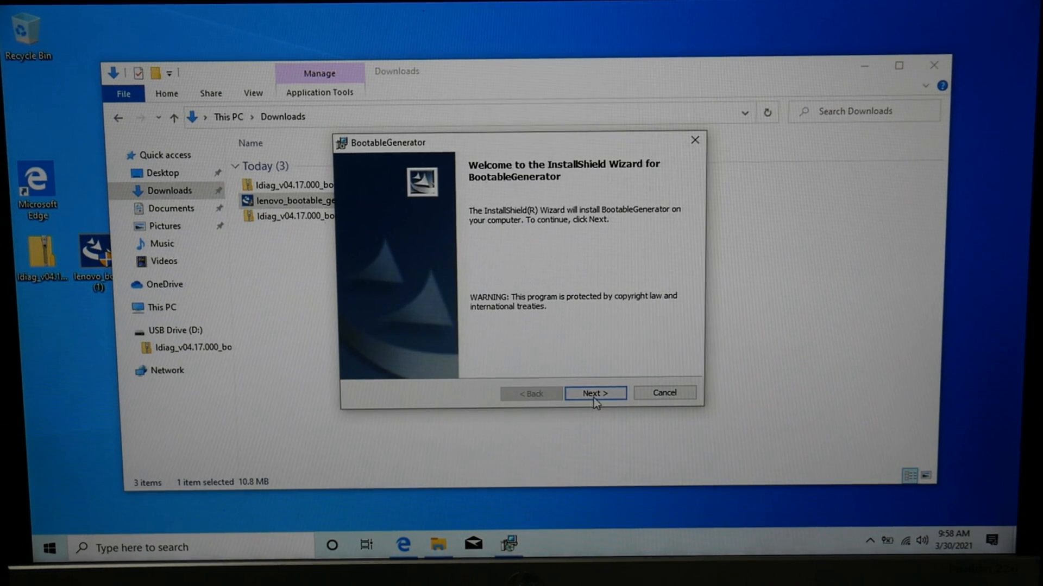
left_click(595, 393)
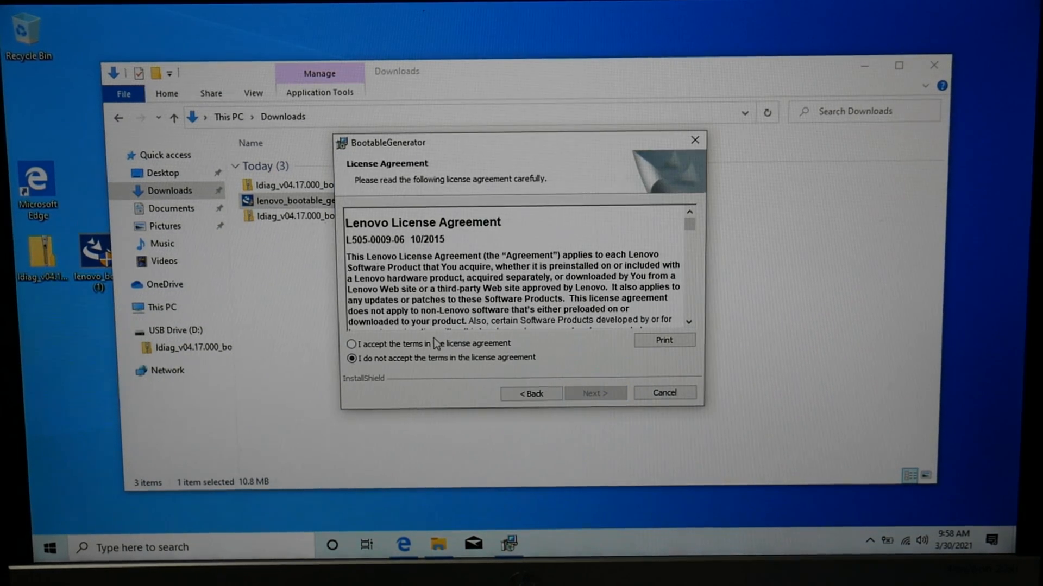
left_click(595, 393)
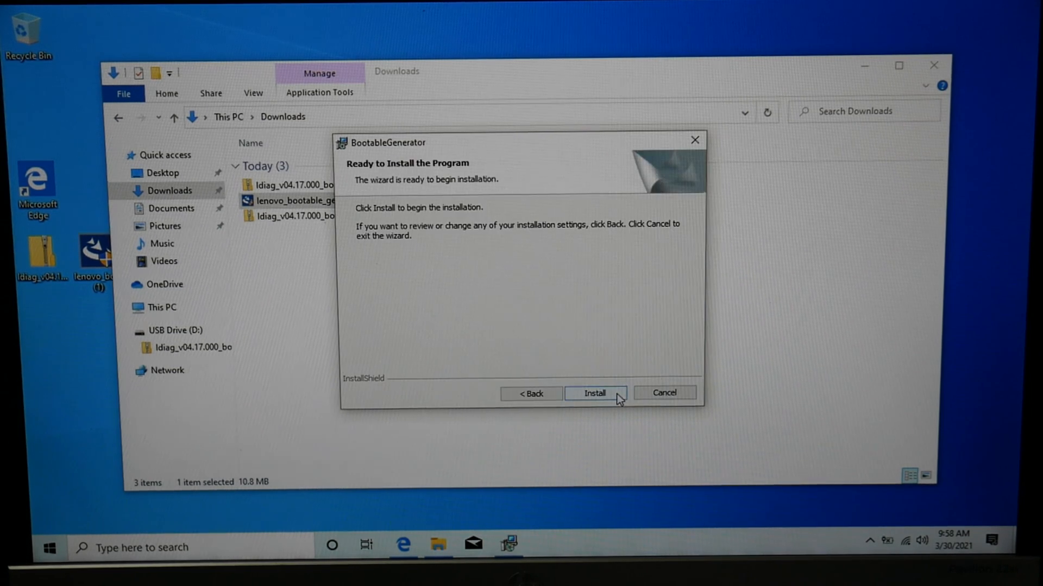
left_click(596, 393)
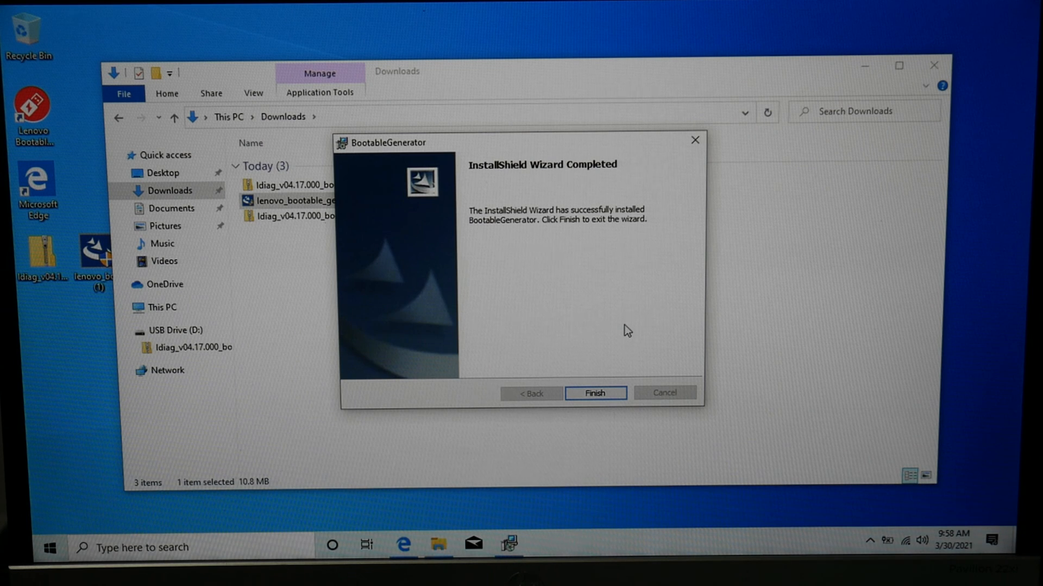
left_click(595, 393)
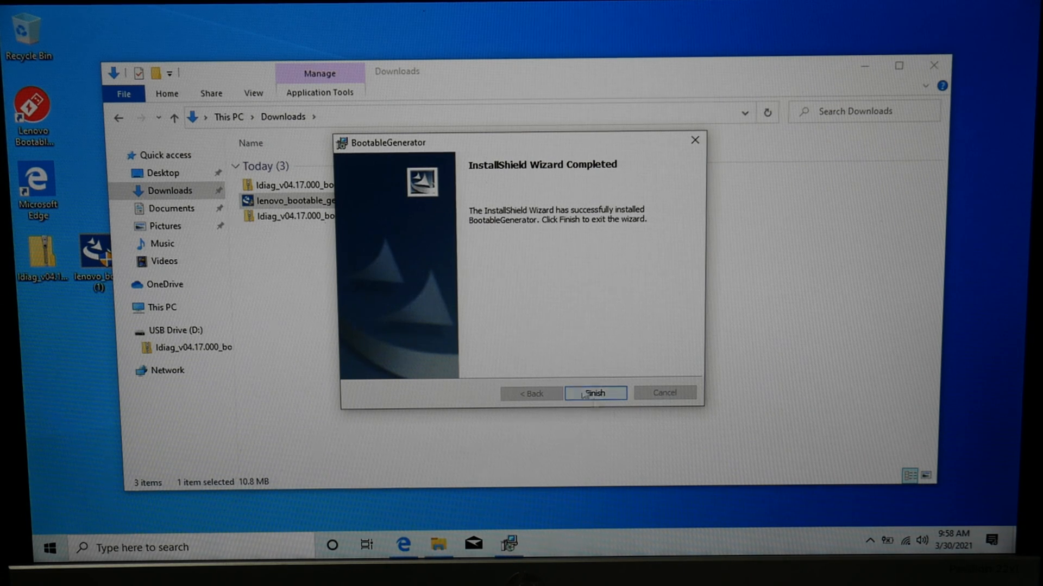
left_click(595, 393)
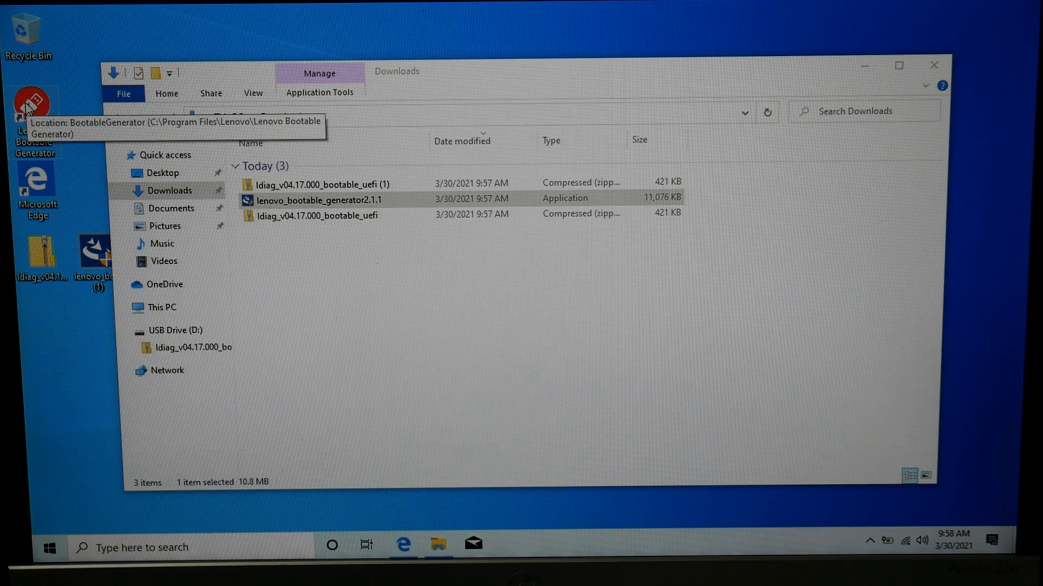
- Launch Lenovo Bootable Generator, select USB drive D:, and name it 'Lenovo'
double_click(308, 200)
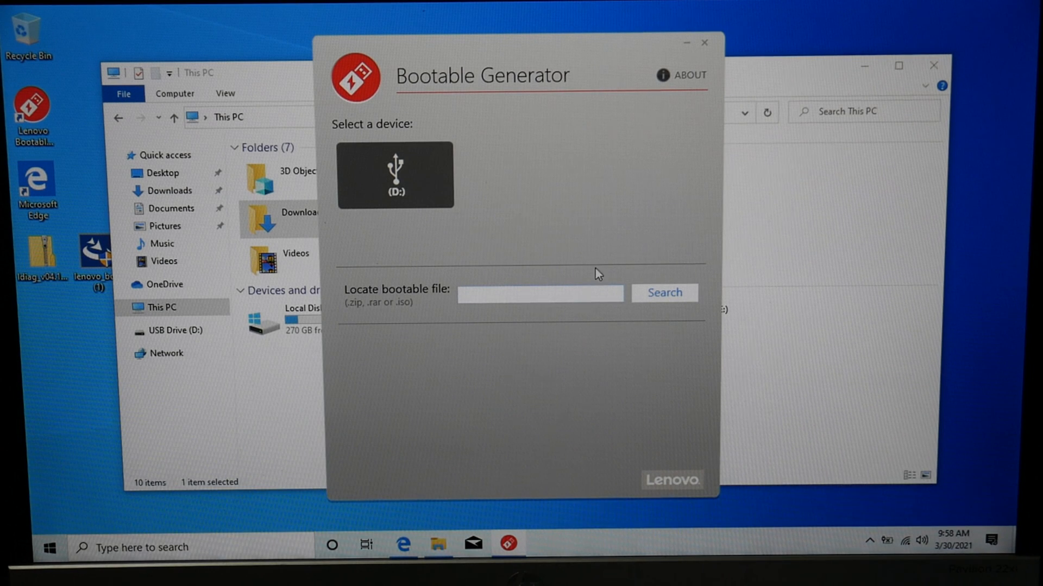
mouse_move(679, 301)
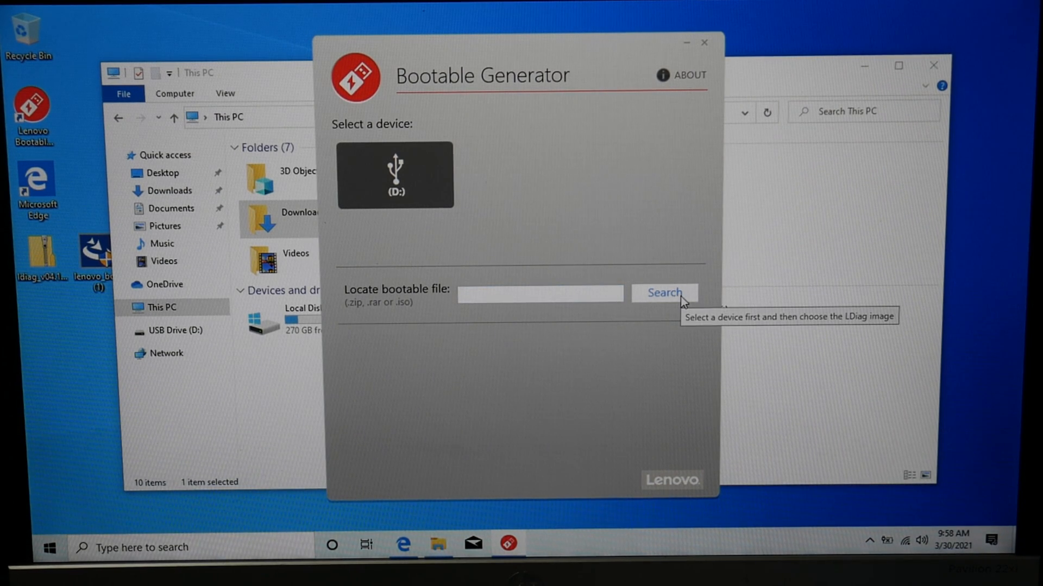
mouse_move(612, 315)
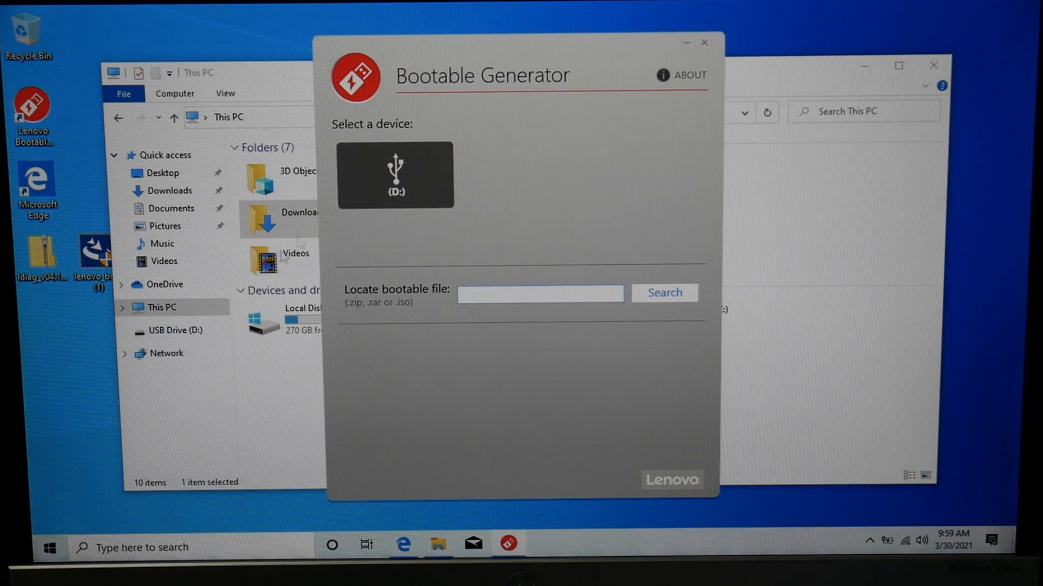
left_click(395, 175)
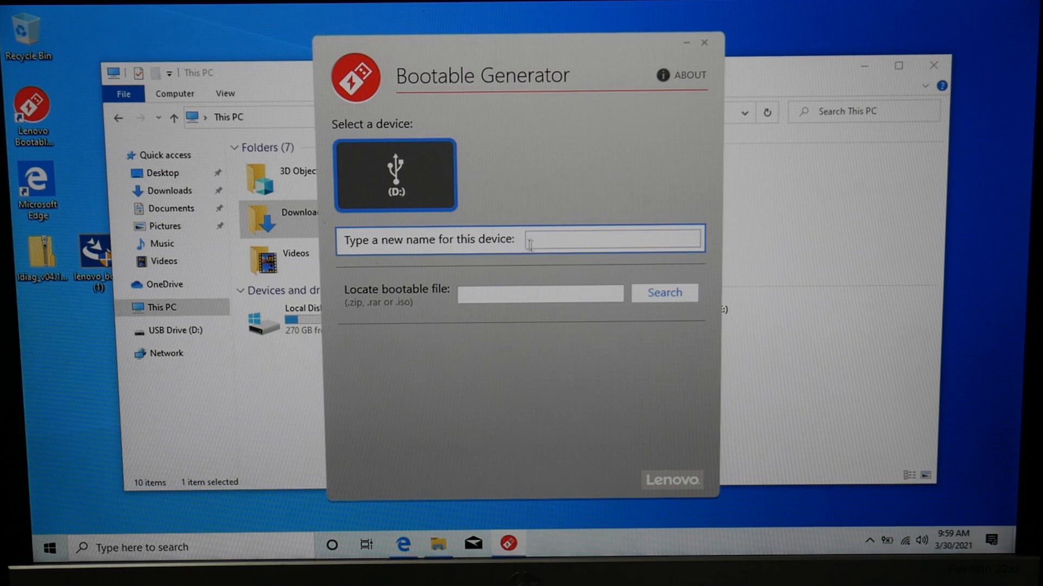
type("Lenovo")
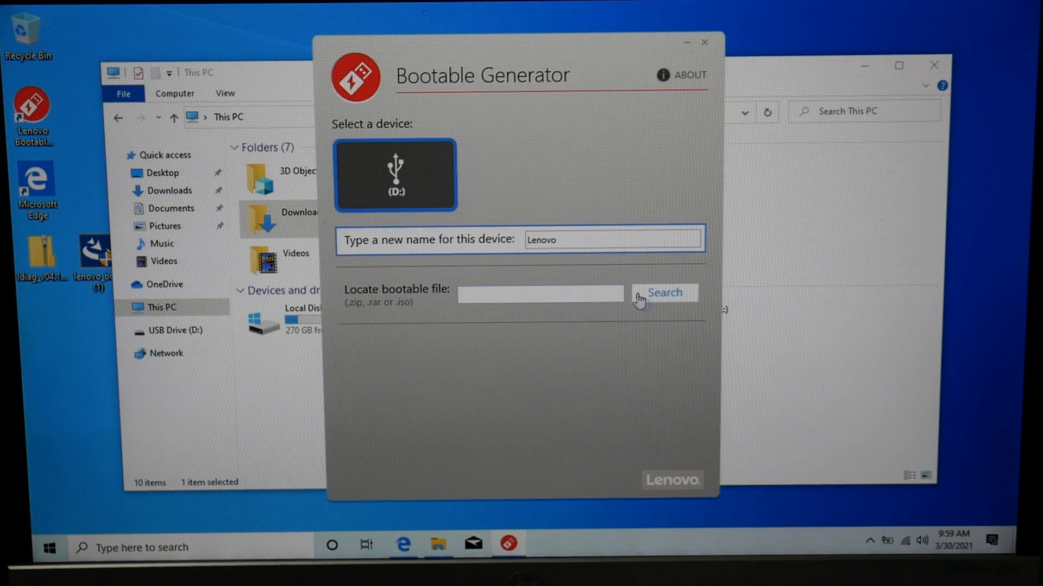
- Choose Idiag_v04.17.000_bootable_uefi from Downloads as the bootable file
left_click(664, 292)
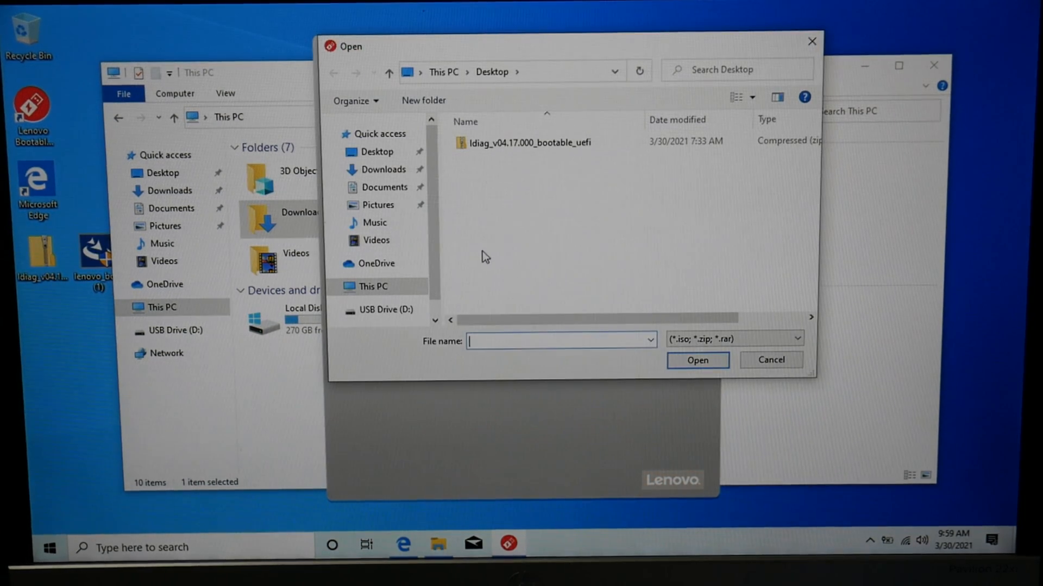
left_click(379, 170)
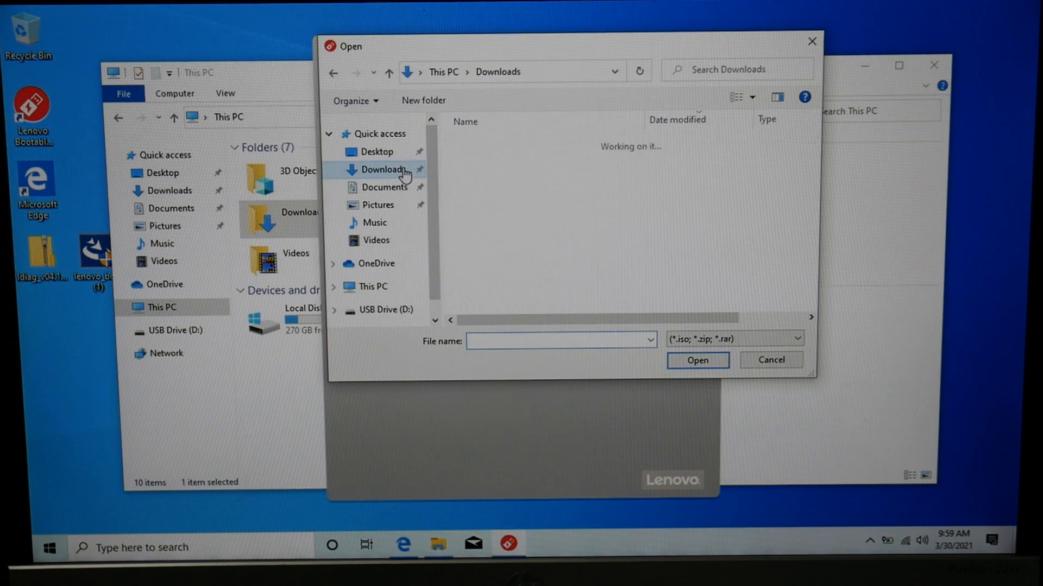
left_click(529, 179)
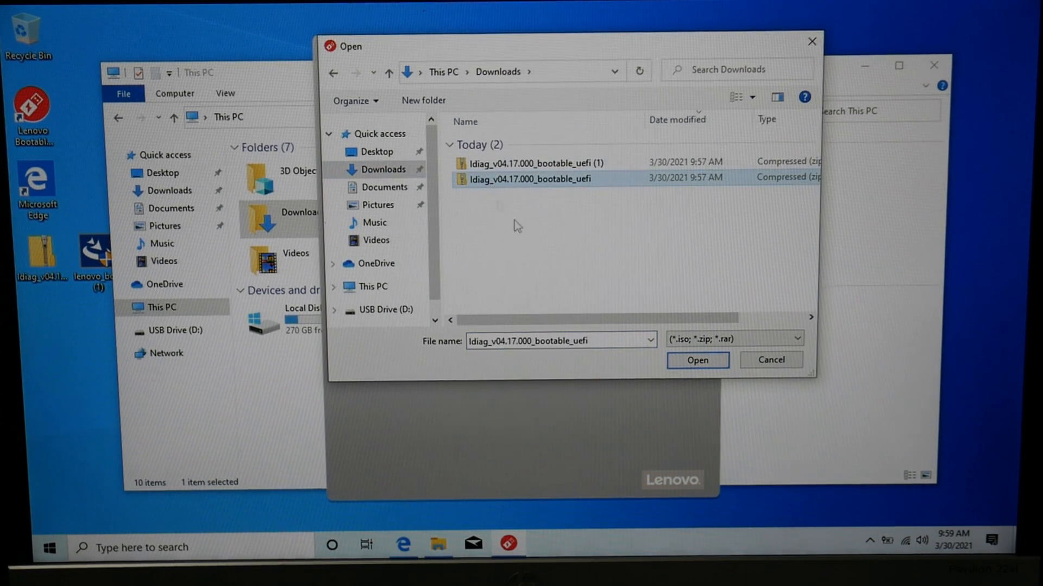
left_click(697, 360)
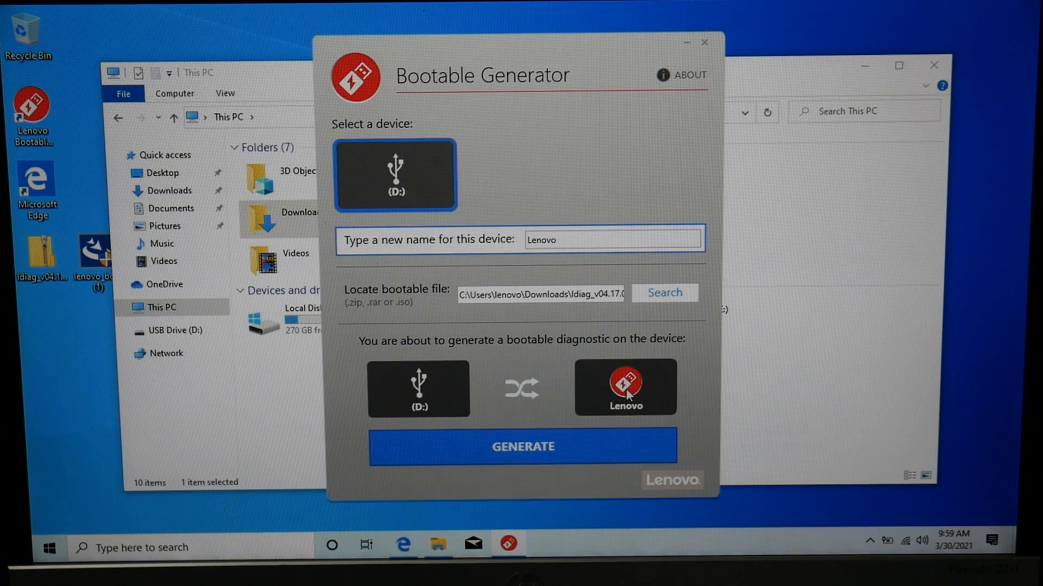
- Start generating the bootable diagnostic onto D:, accepting the drive-format warning
left_click(523, 447)
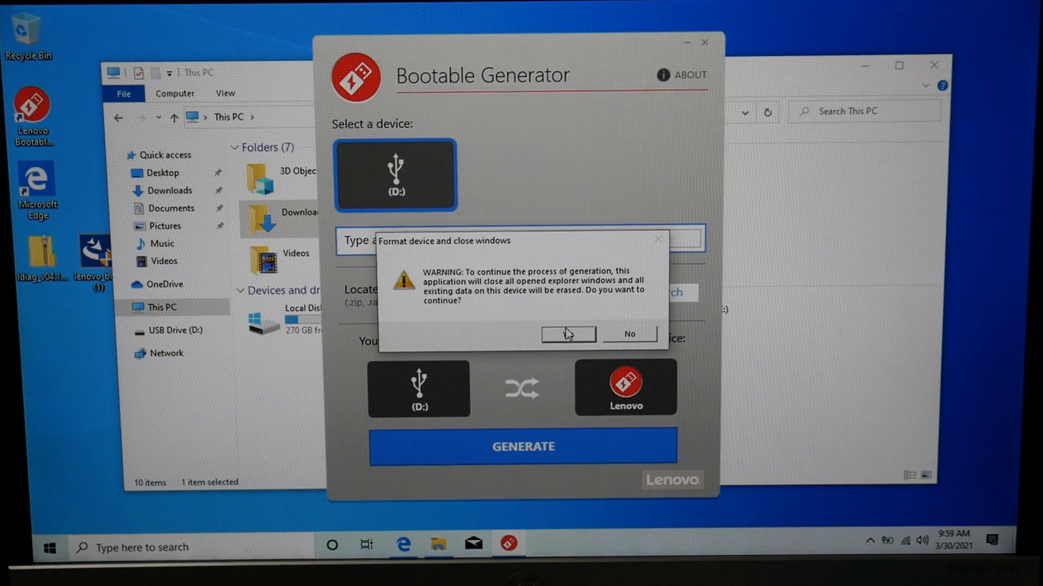
left_click(568, 334)
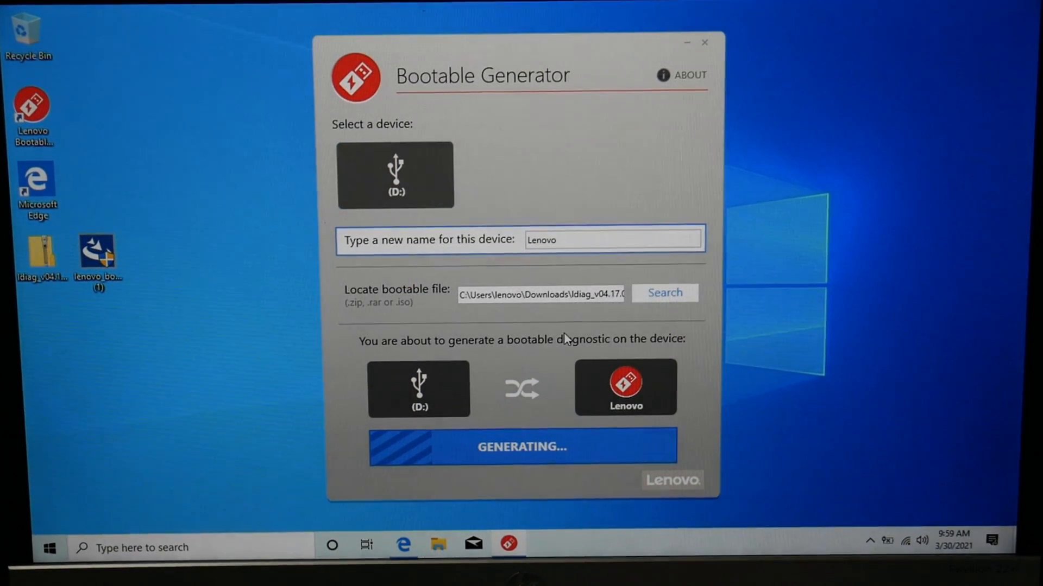